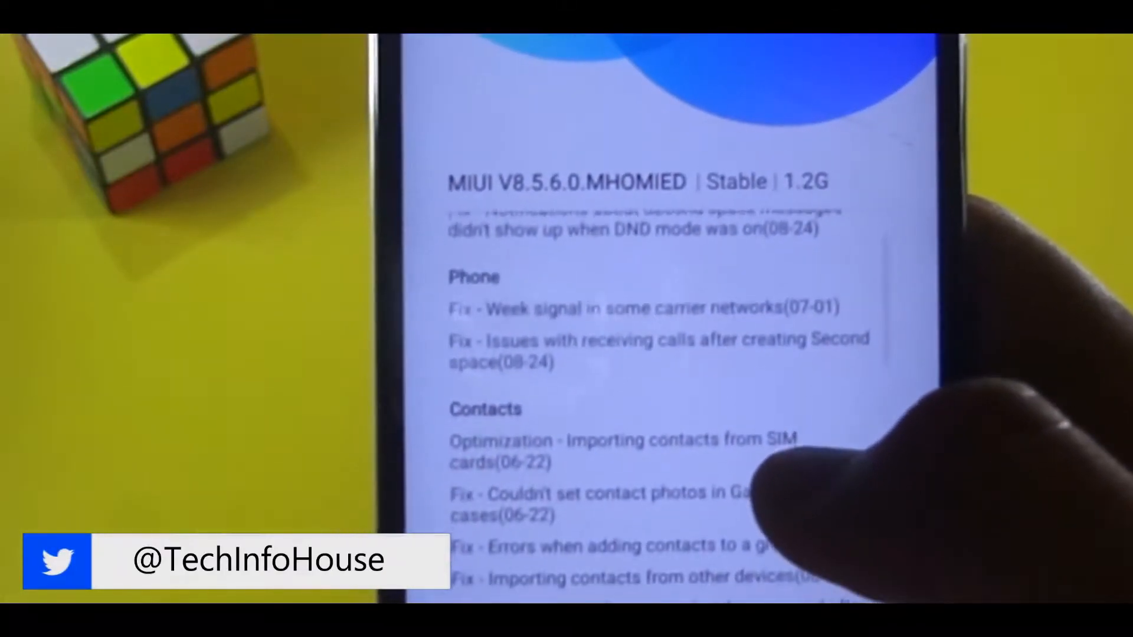
Step: Scroll the Settings list past Accounts and App settings to the About phone entry
scroll("down", 3)
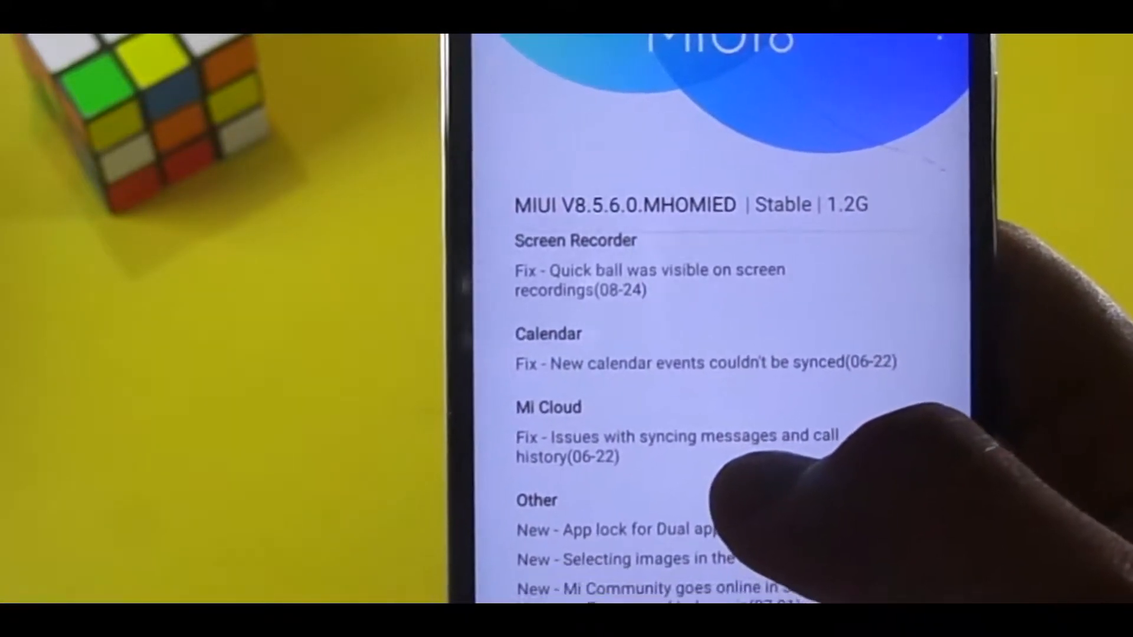
scroll("up", 3)
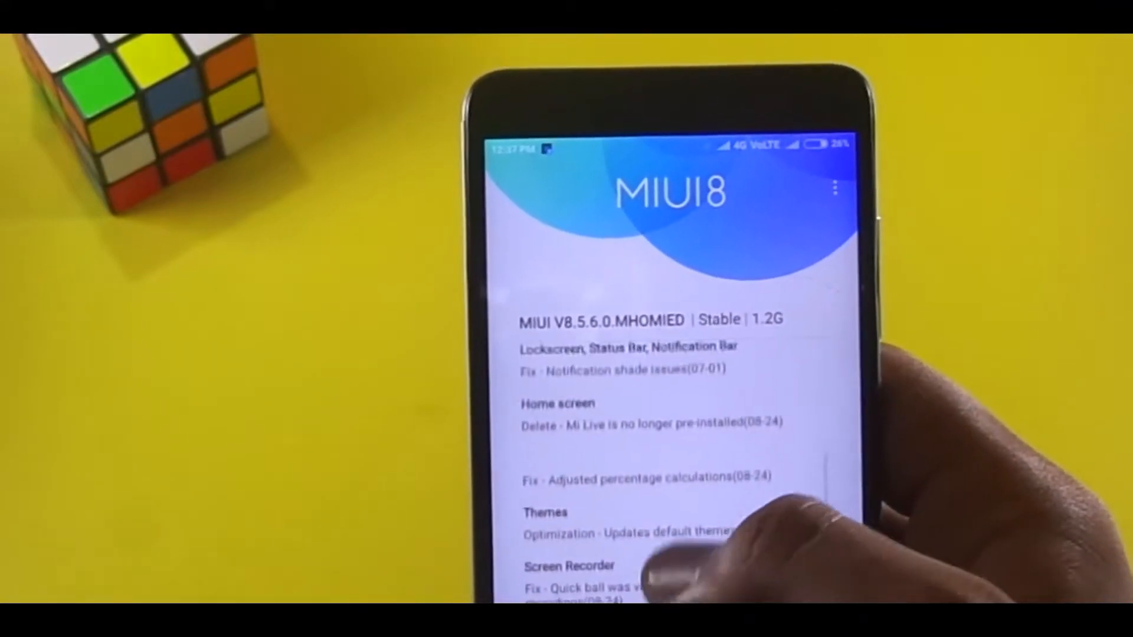
scroll("up", 3)
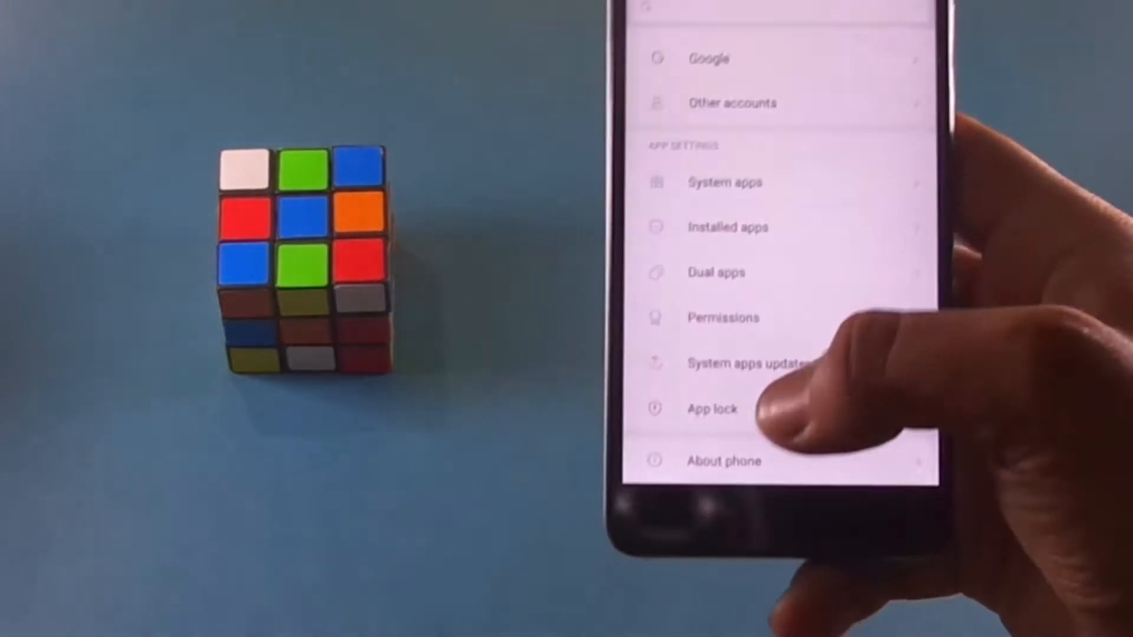
left_click(724, 461)
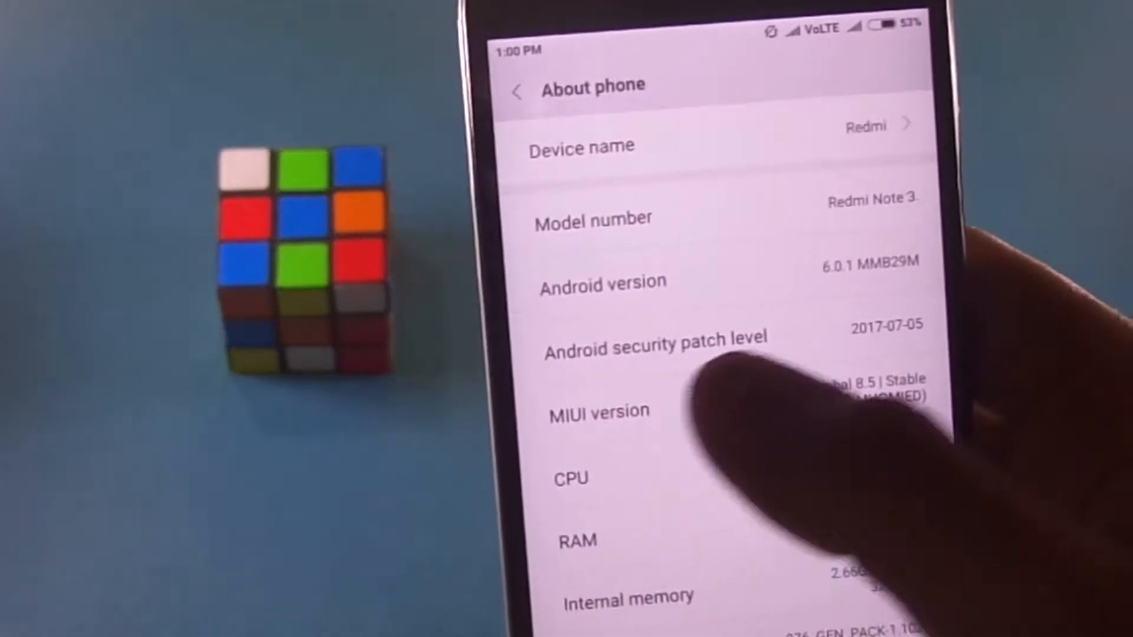
scroll("up", 3)
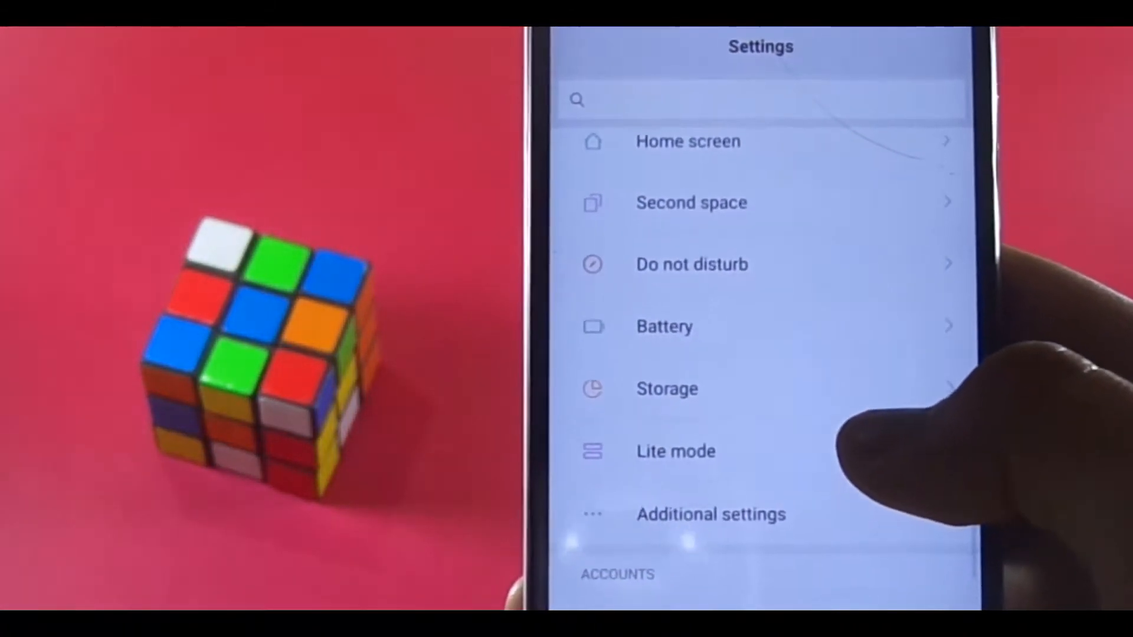
scroll("down", 3)
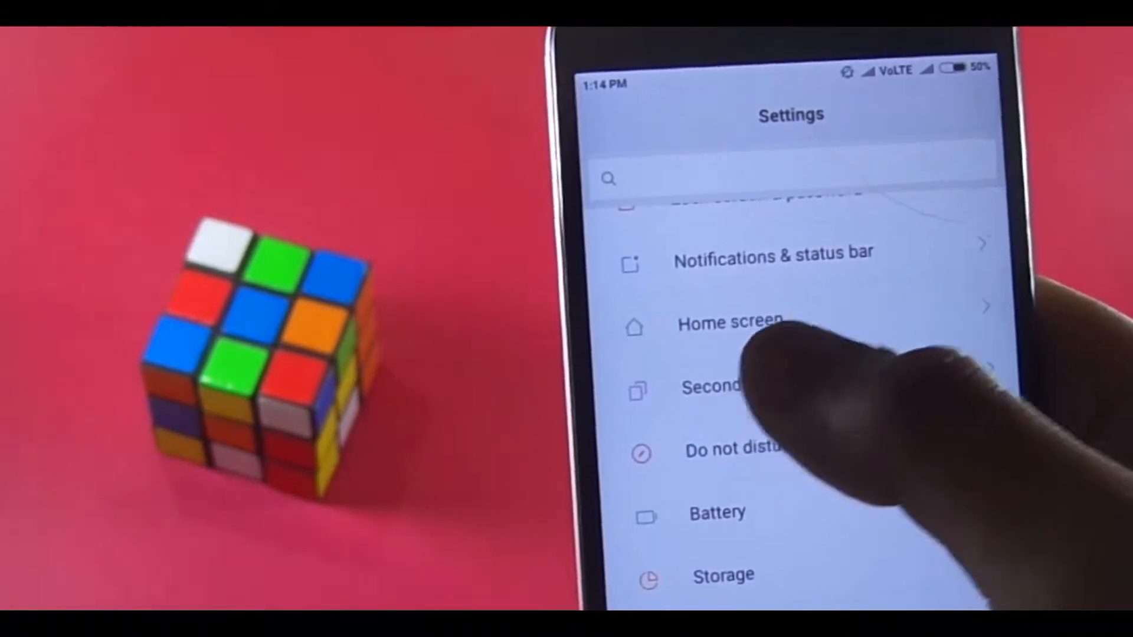